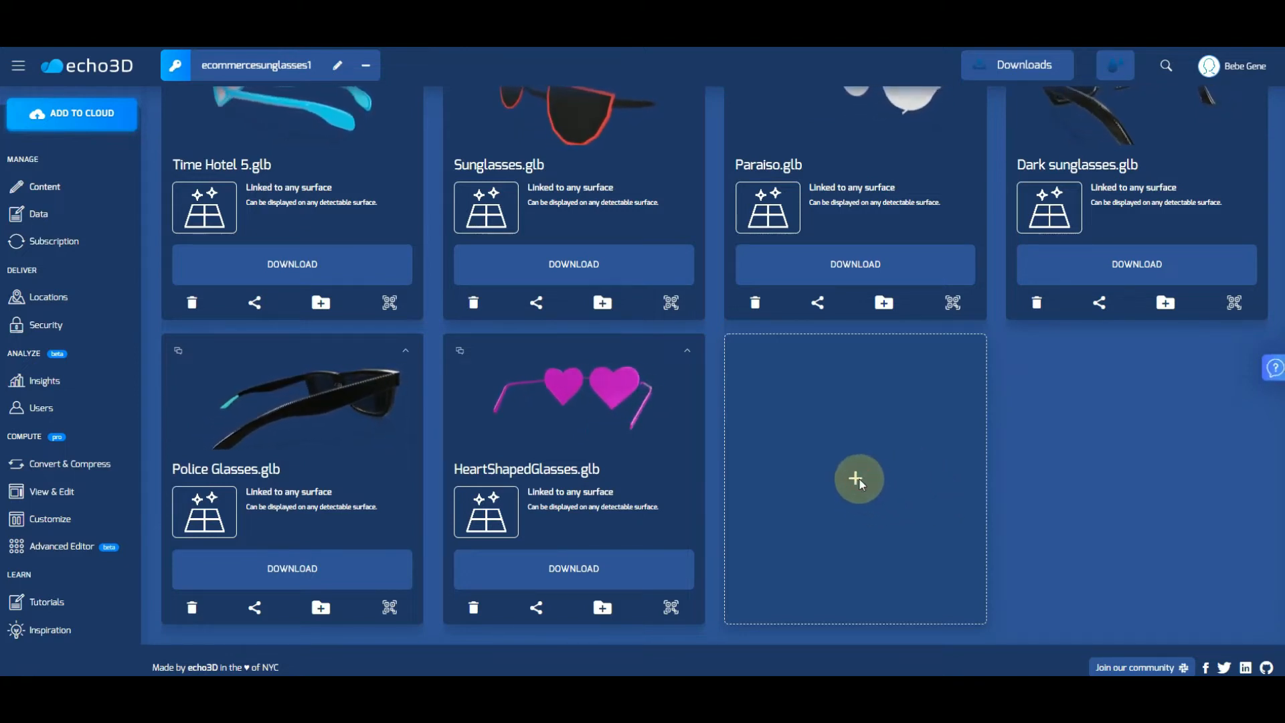
Start adding a new hologram, then abandon the upload without choosing a file
{"action": "left_click", "coordinate": [858, 479]}
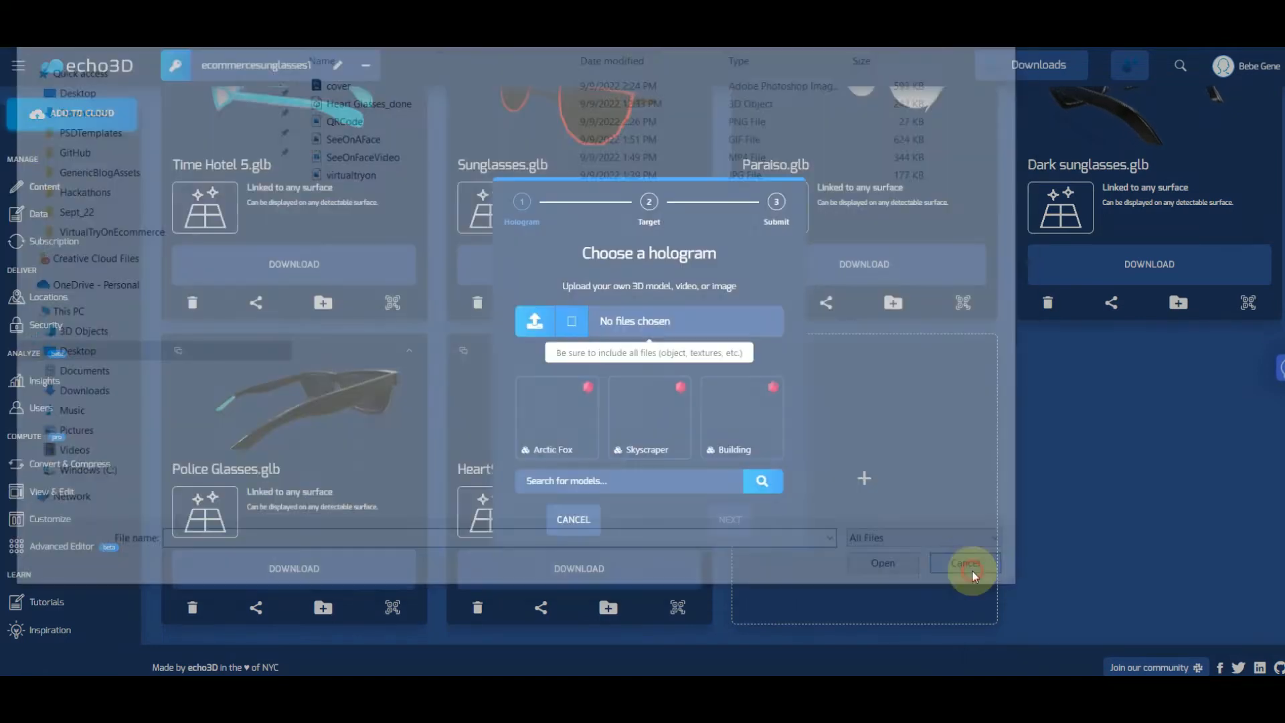
{"action": "left_click", "coordinate": [965, 564]}
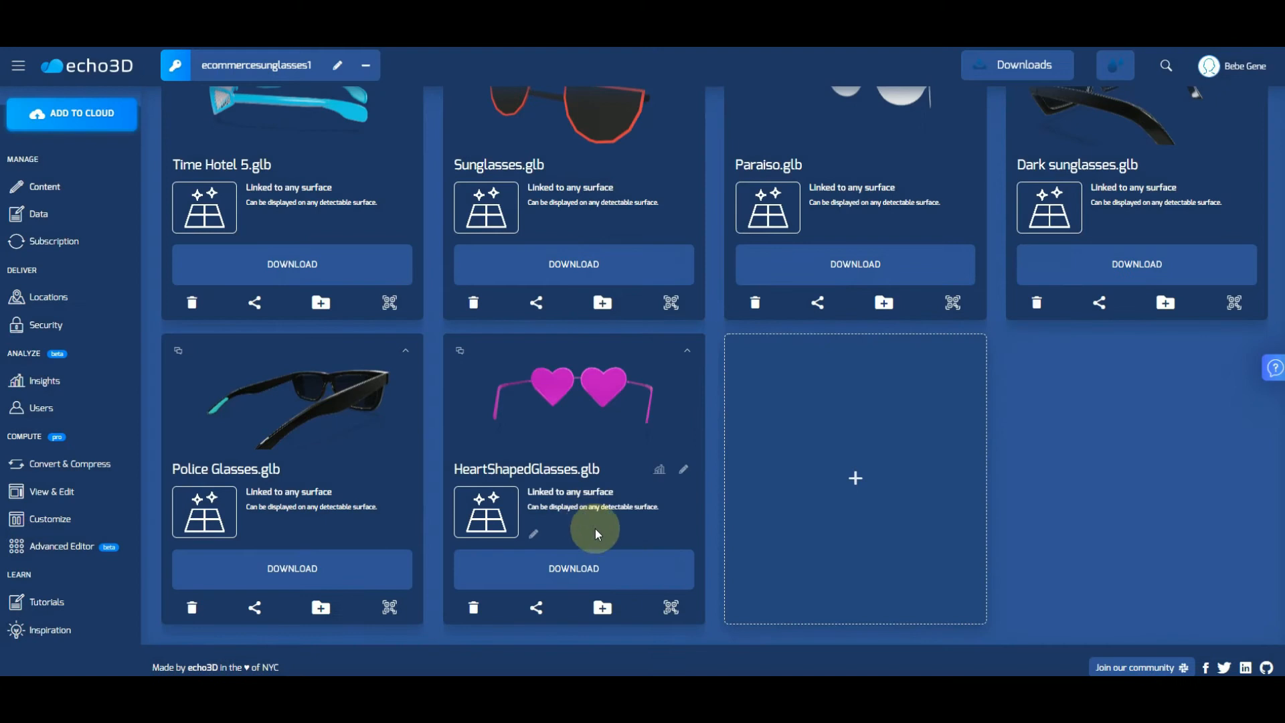
{"action": "mouse_move", "coordinate": [692, 617]}
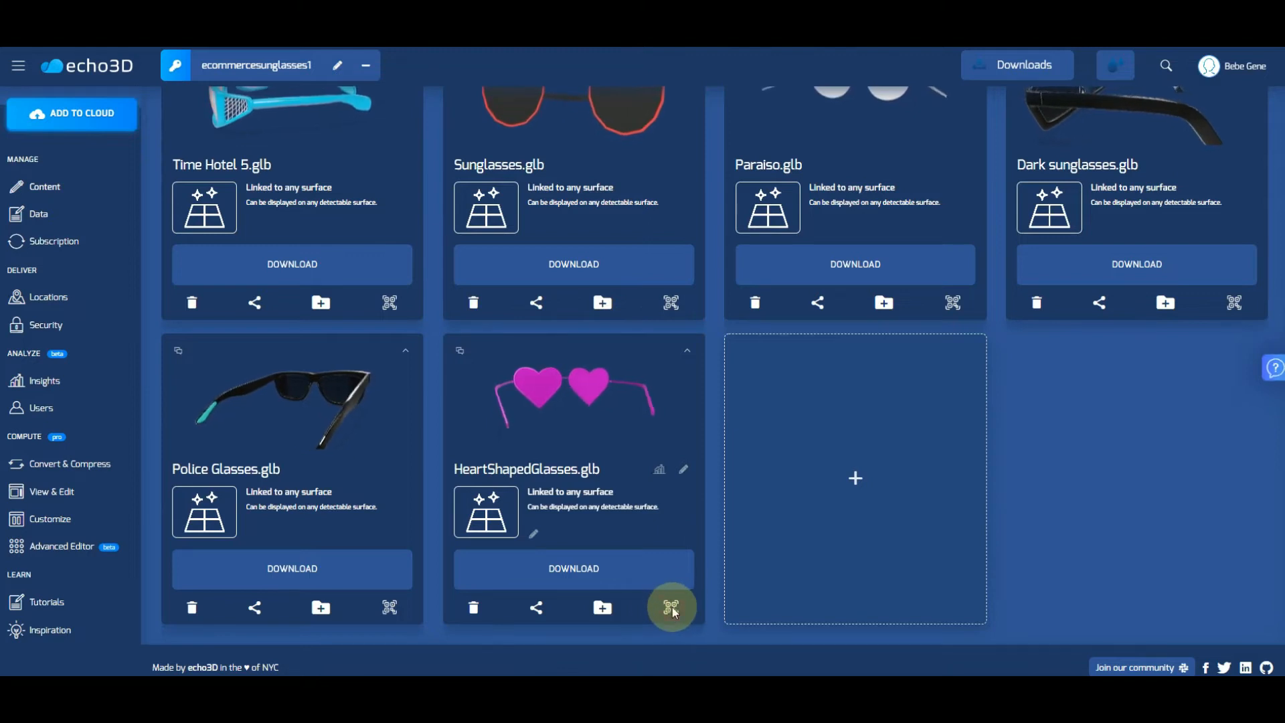
Show the 'See on a face' QR code for HeartShapedGlasses.glb in the AR viewing panel
{"action": "left_click", "coordinate": [671, 608]}
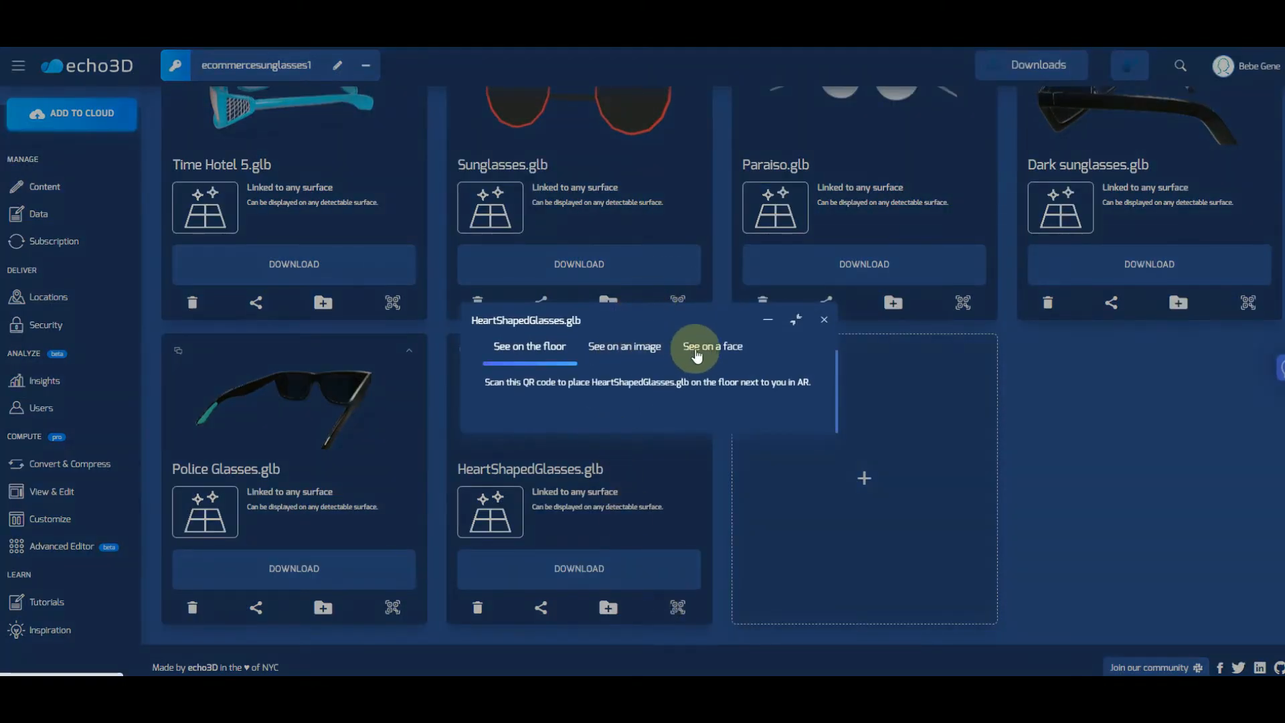
{"action": "left_click", "coordinate": [717, 345]}
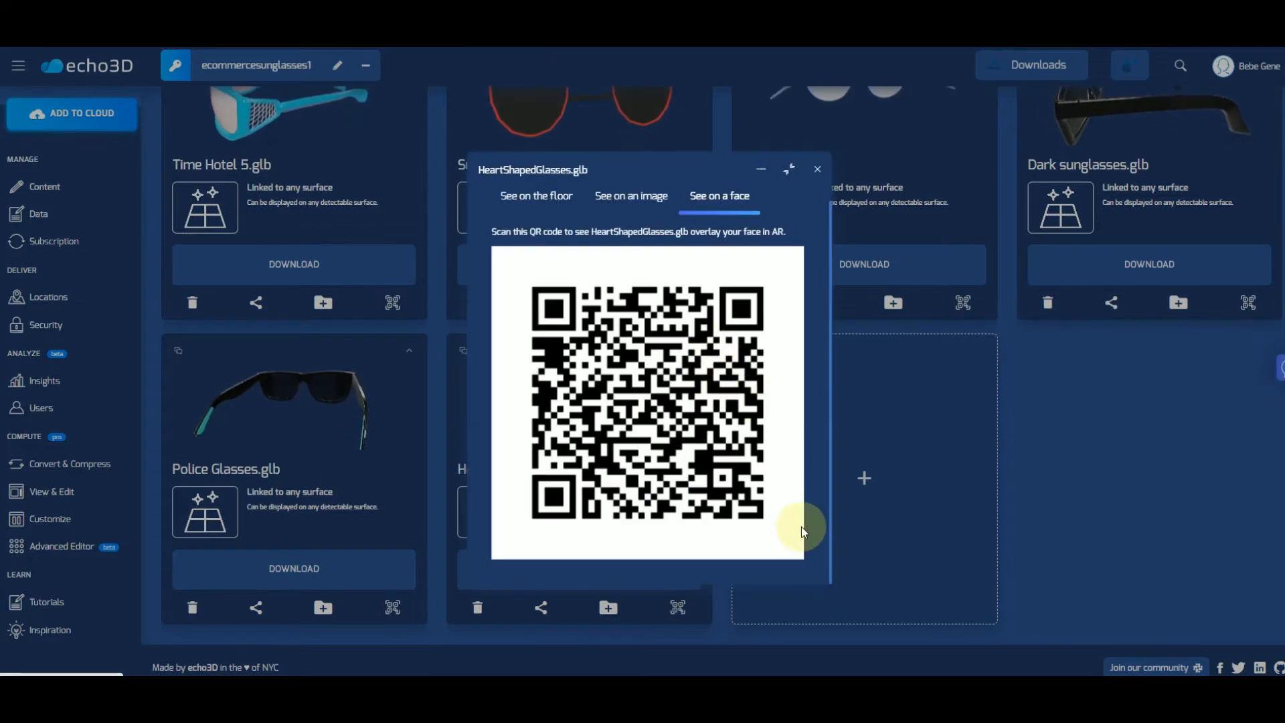
{"action": "mouse_move", "coordinate": [786, 506]}
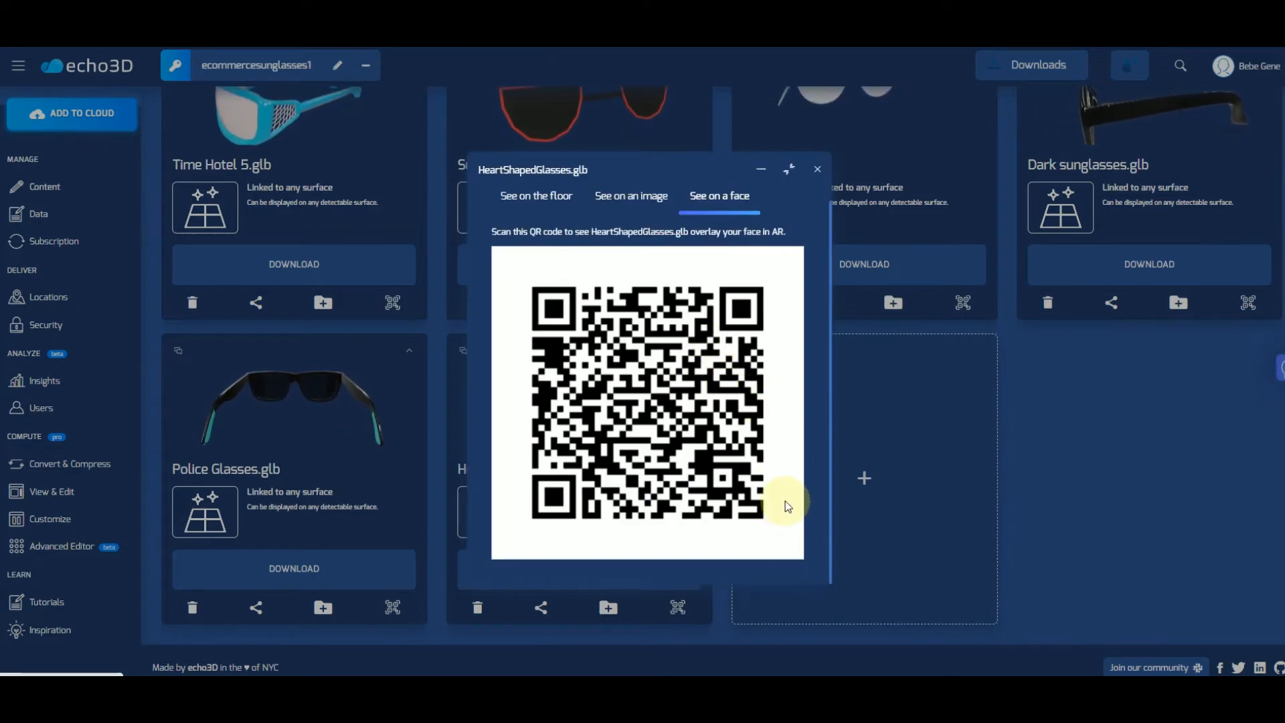